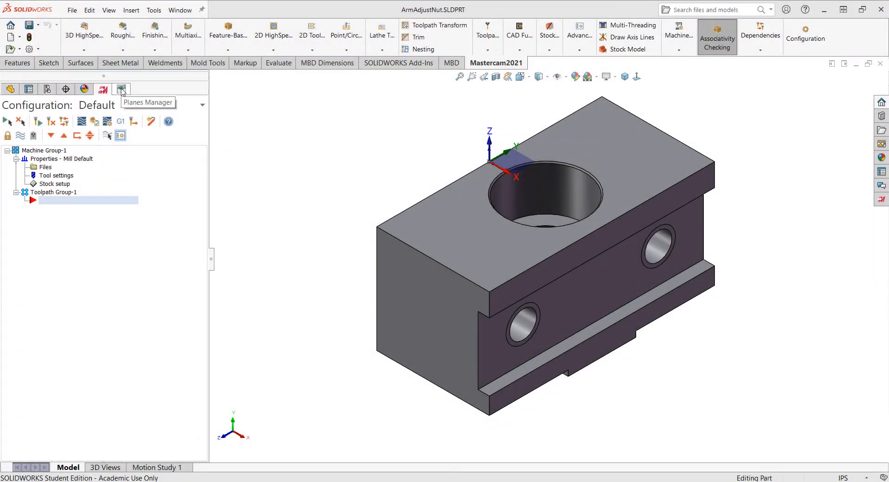
# Show the Mastercam Planes Manager listing Top, Front, Back, Bottom and side planes.
pyautogui.click(121, 89)
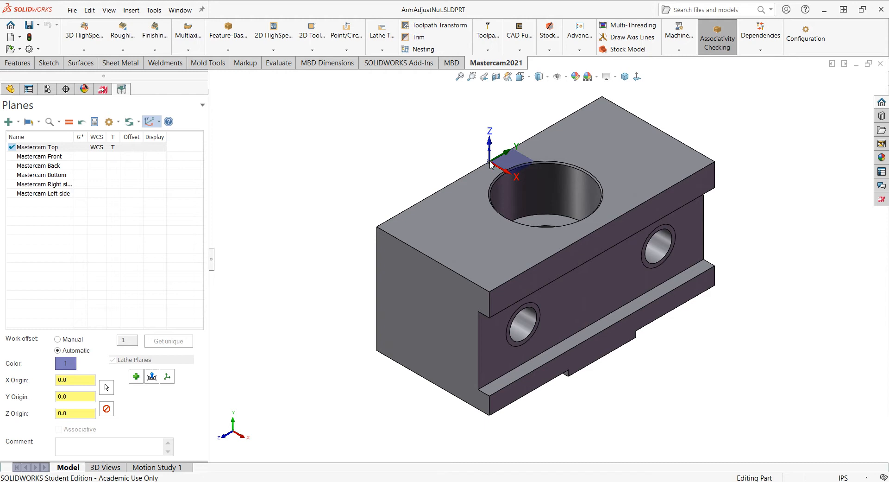
pyautogui.moveTo(499, 159)
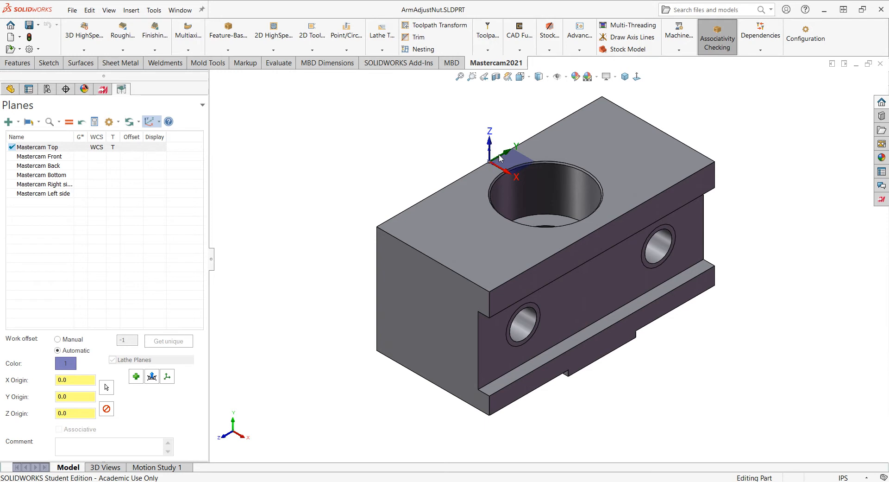
pyautogui.moveTo(508, 177)
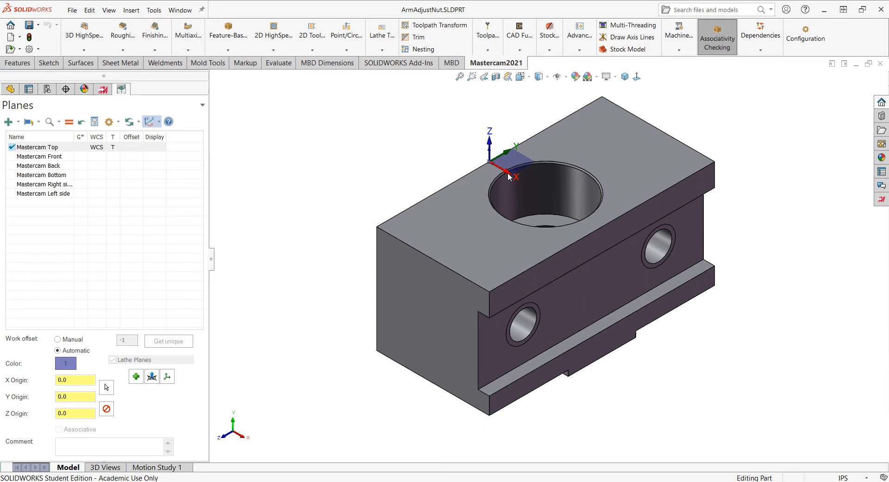
pyautogui.moveTo(487, 145)
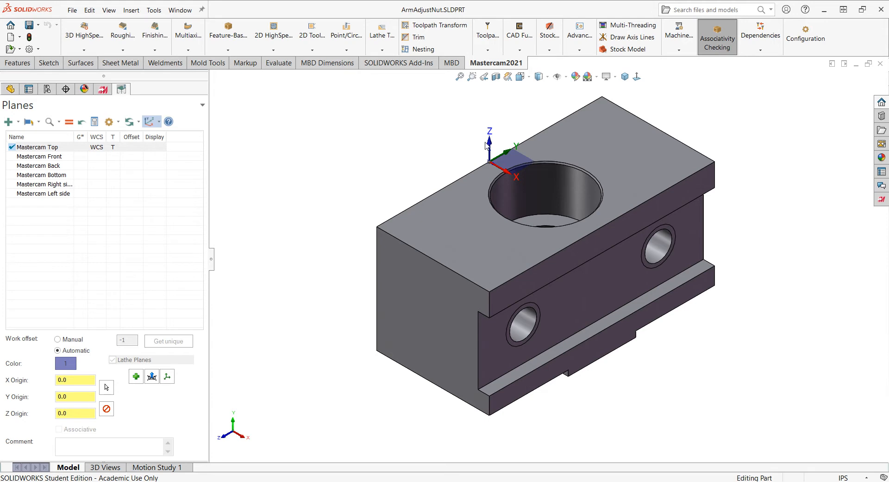
pyautogui.moveTo(503, 275)
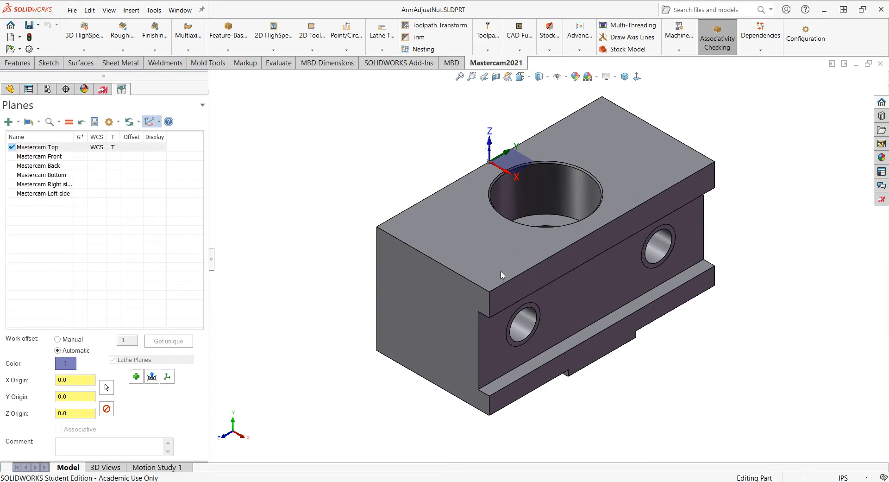
pyautogui.moveTo(479, 255)
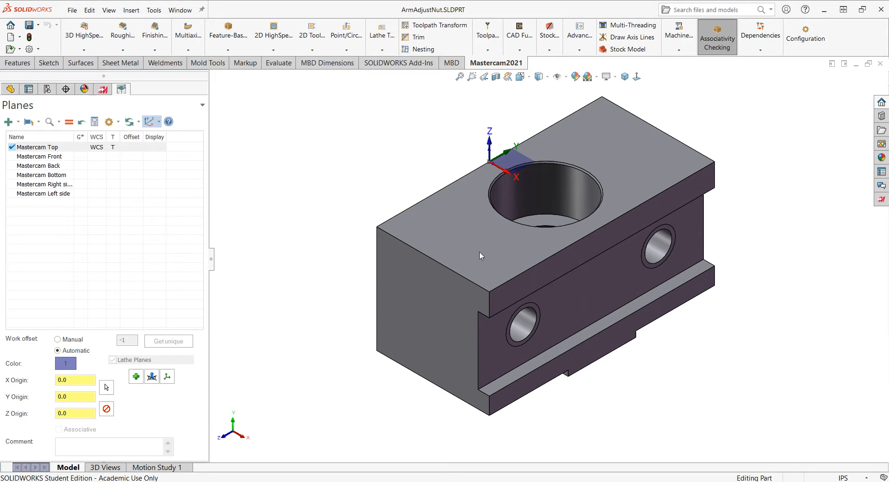
pyautogui.moveTo(95, 156)
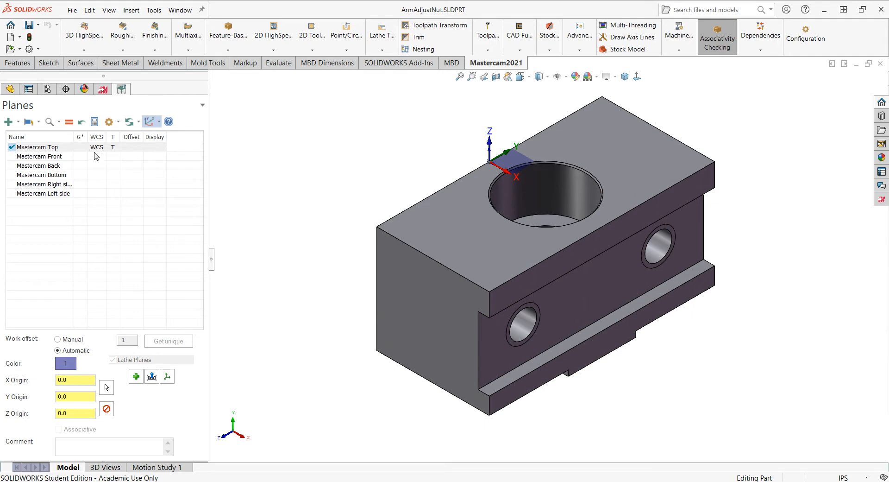
pyautogui.moveTo(8, 121)
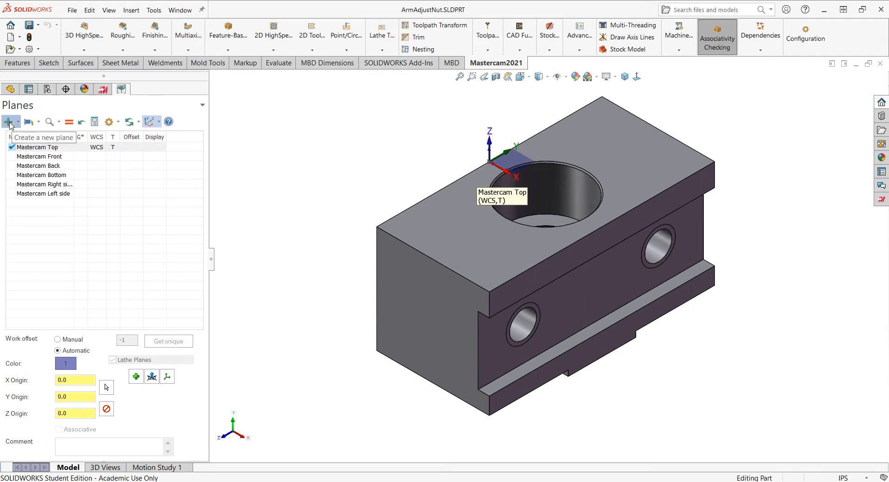
# Start a new Mastercam plane from geometry with Two lines only unchecked, using the top face.
pyautogui.click(9, 121)
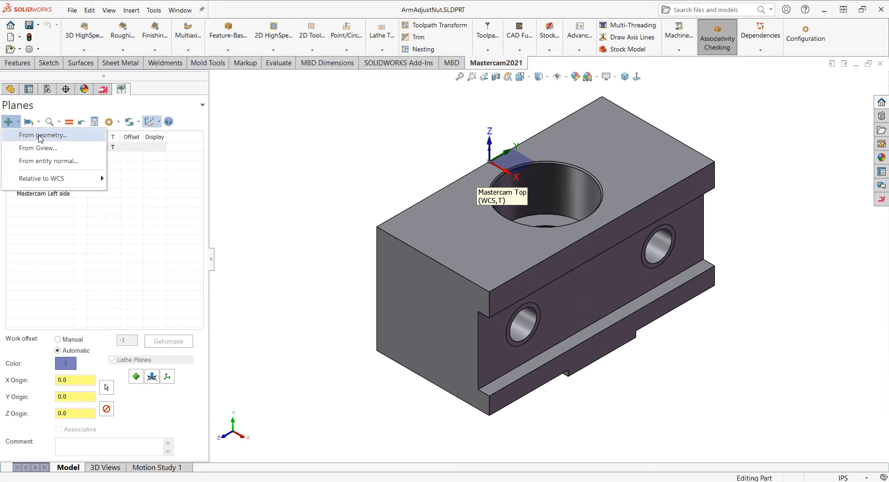
pyautogui.click(41, 135)
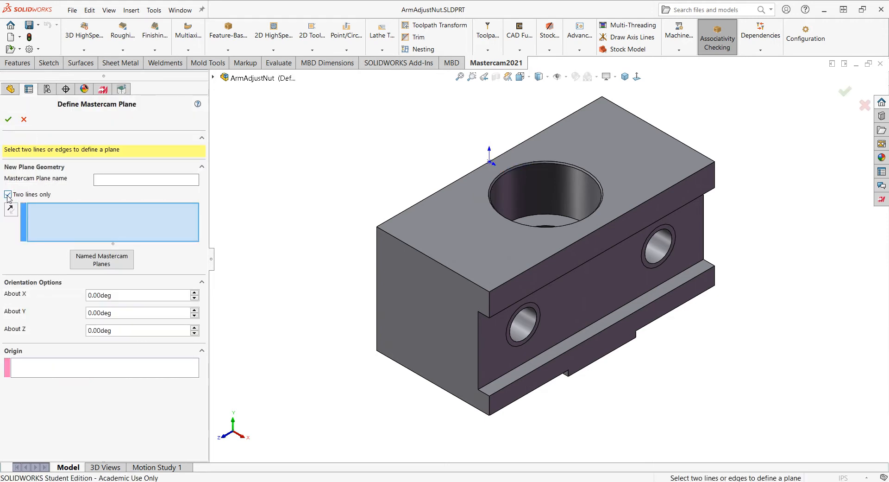
pyautogui.click(8, 194)
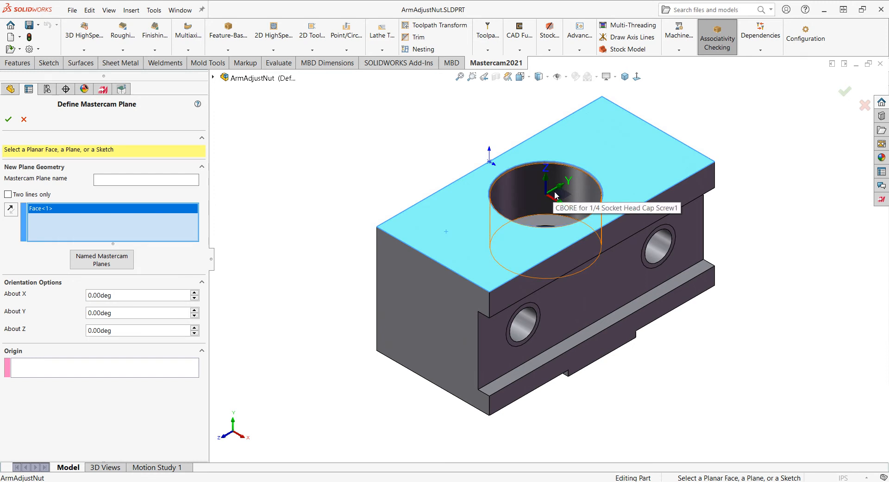
pyautogui.moveTo(385, 233)
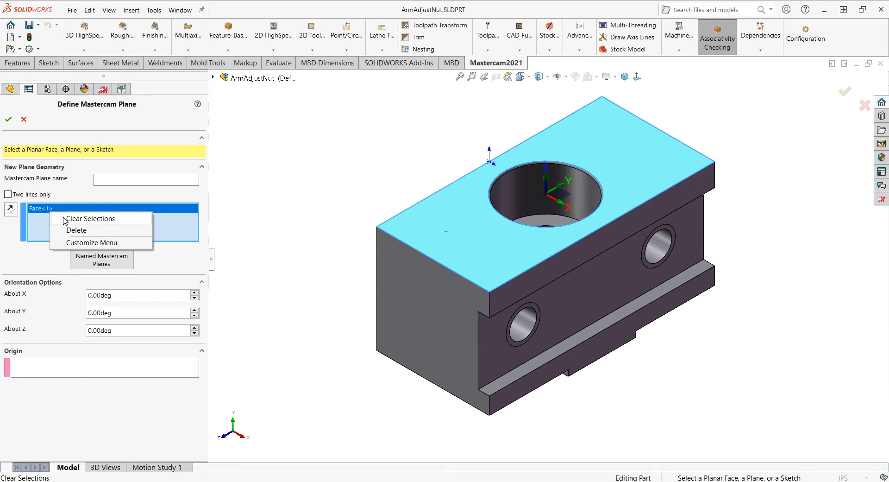
# Clear the top-face selection and re-enable Two lines only to define the plane from edges.
pyautogui.click(90, 218)
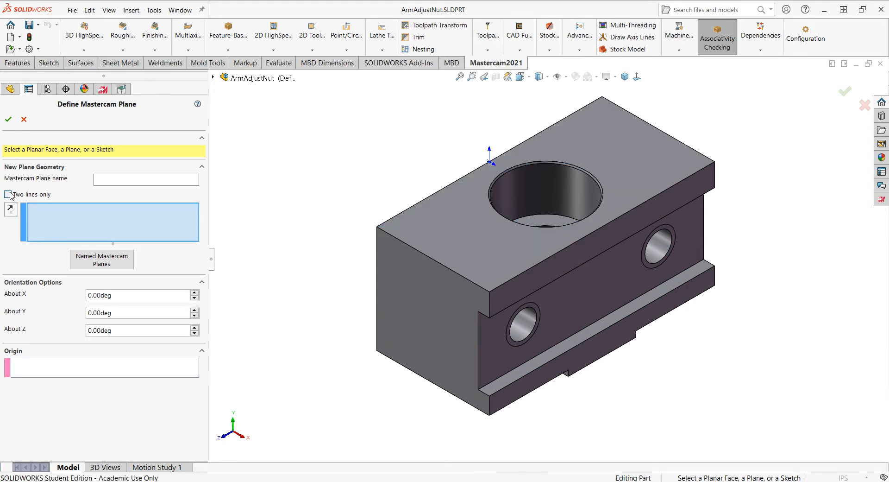
pyautogui.click(8, 194)
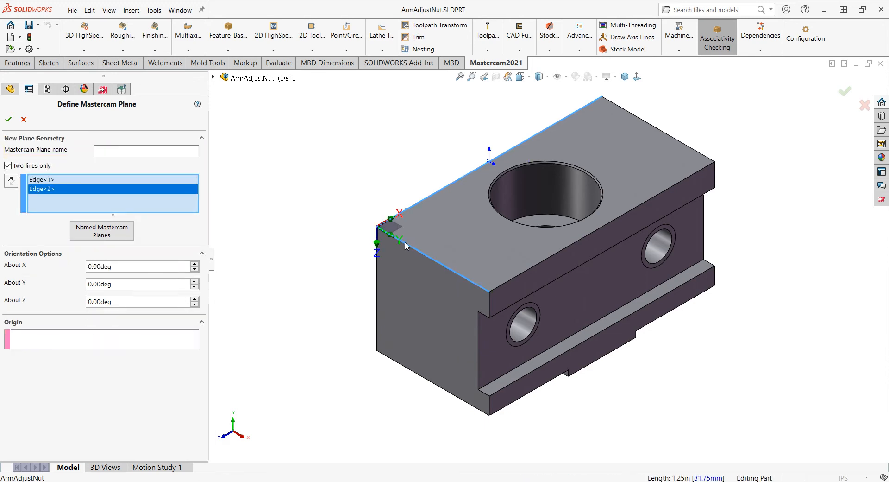
pyautogui.moveTo(369, 243)
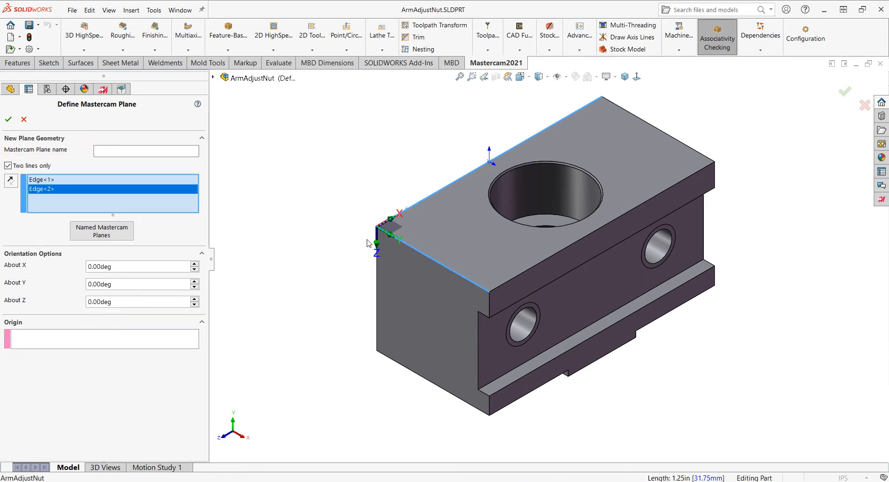
pyautogui.moveTo(232, 265)
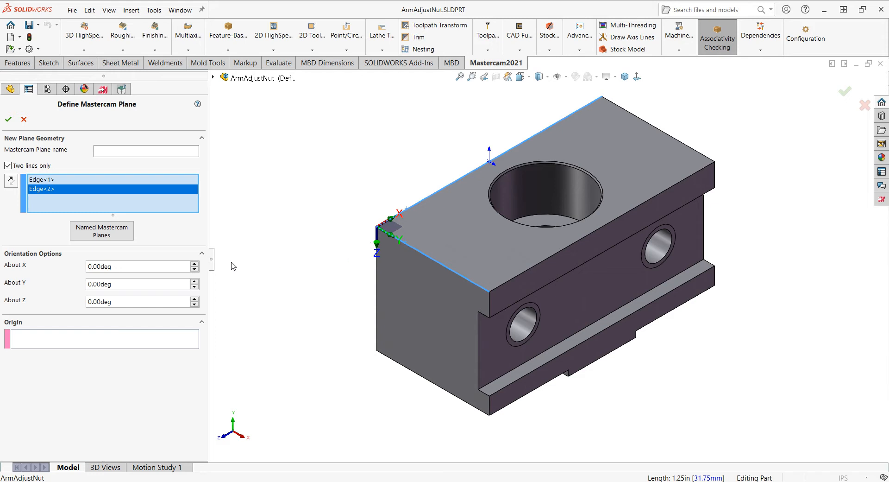
pyautogui.moveTo(394, 233)
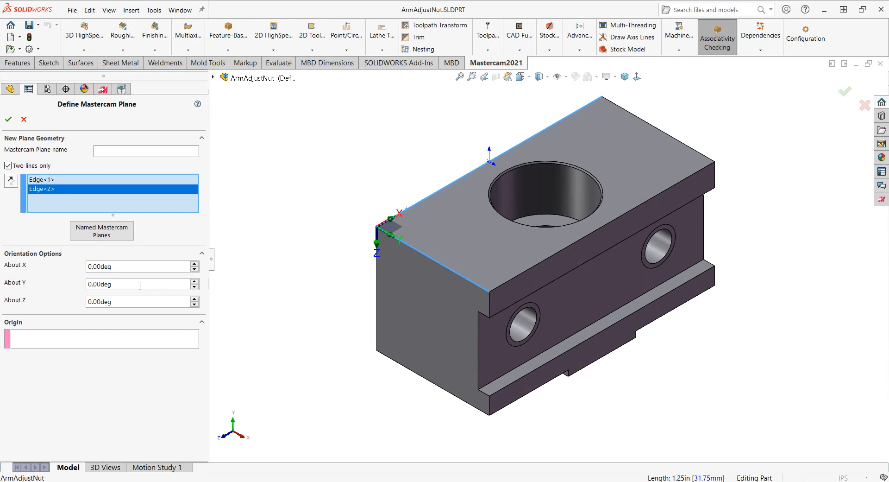
# Rotate the new plane 180 degrees about both Y and Z.
pyautogui.tripleClick(140, 283)
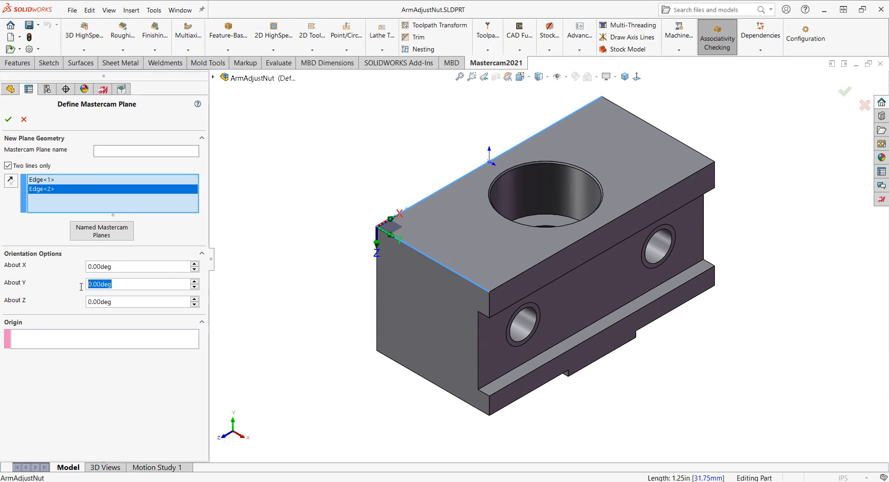
pyautogui.write('180')
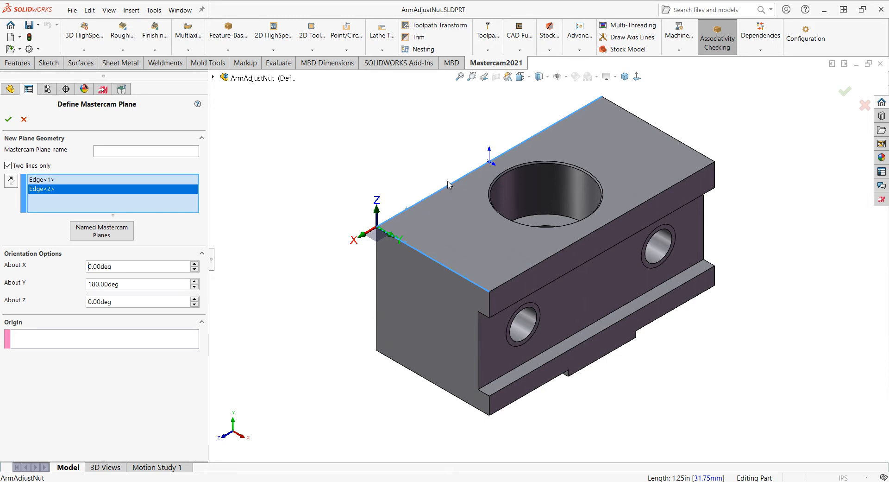
pyautogui.moveTo(364, 218)
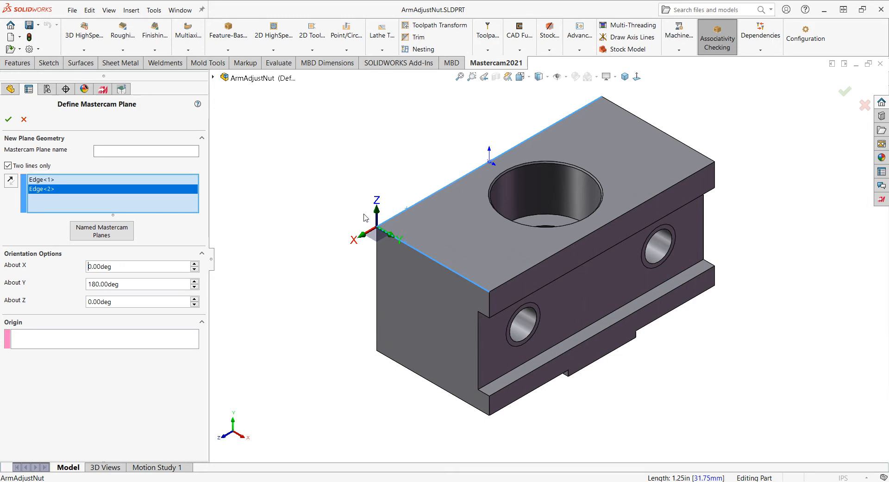
pyautogui.moveTo(356, 212)
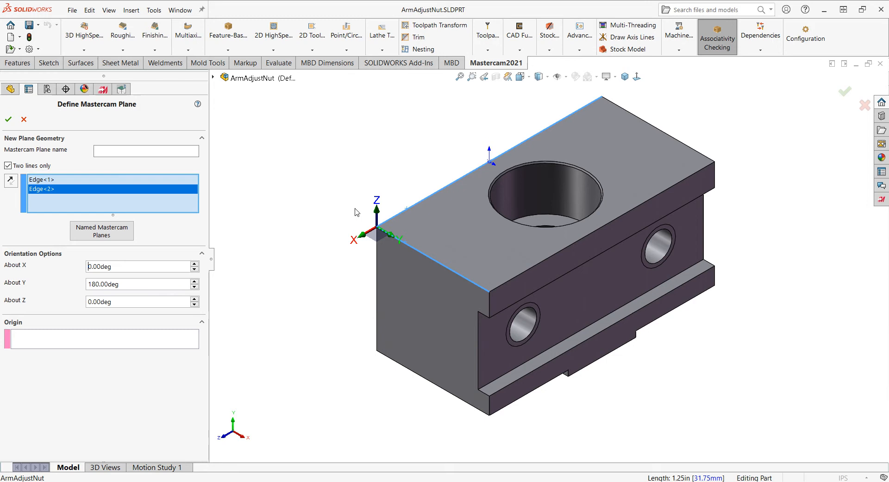
pyautogui.moveTo(379, 215)
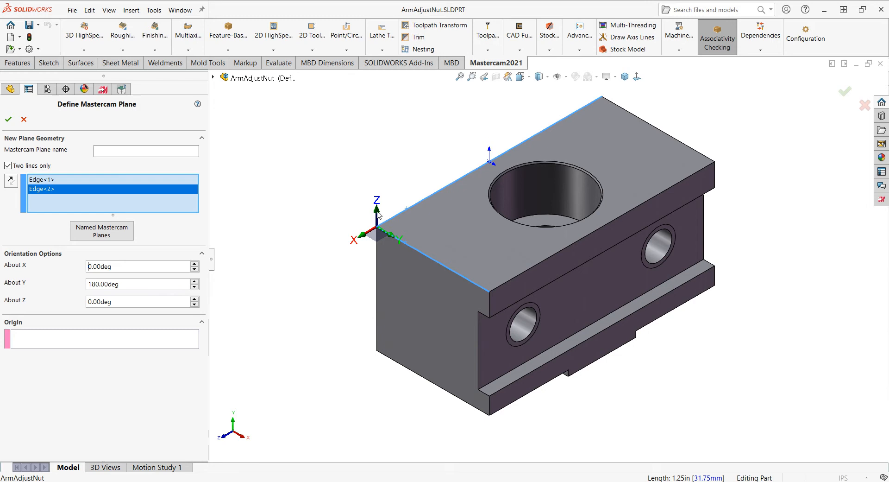
pyautogui.click(136, 301)
pyautogui.write('180')
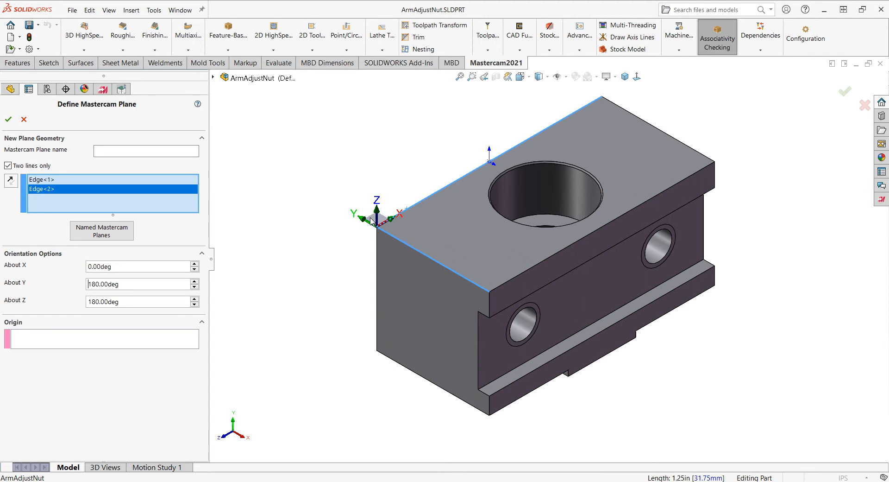
pyautogui.moveTo(164, 169)
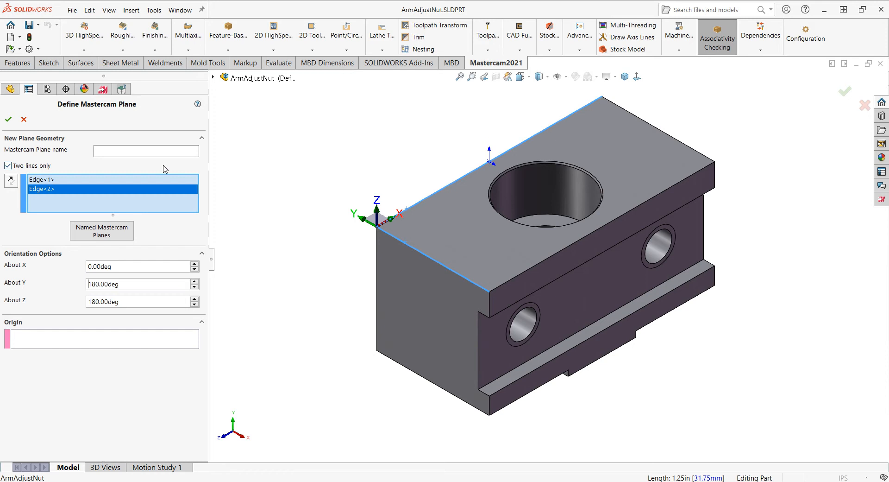
# Name the plane 'TopCorner' and accept it into the Mastercam planes list.
pyautogui.click(146, 151)
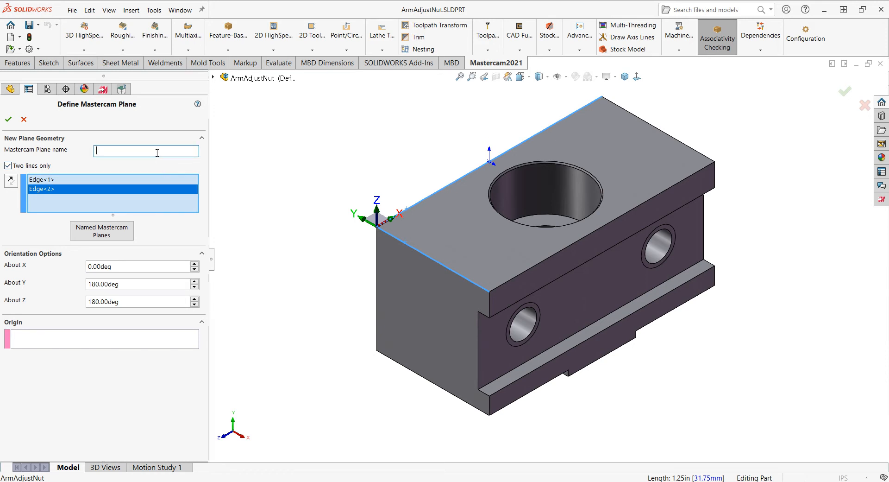
pyautogui.write('TopC')
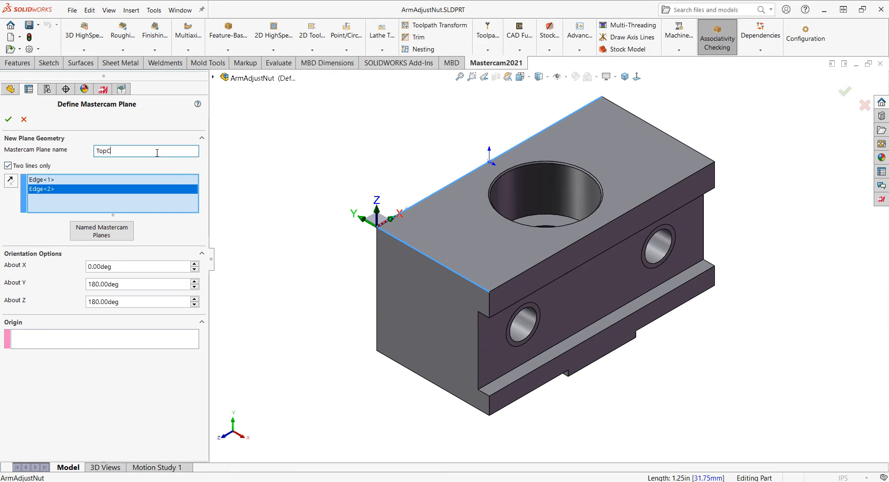
pyautogui.write('orner')
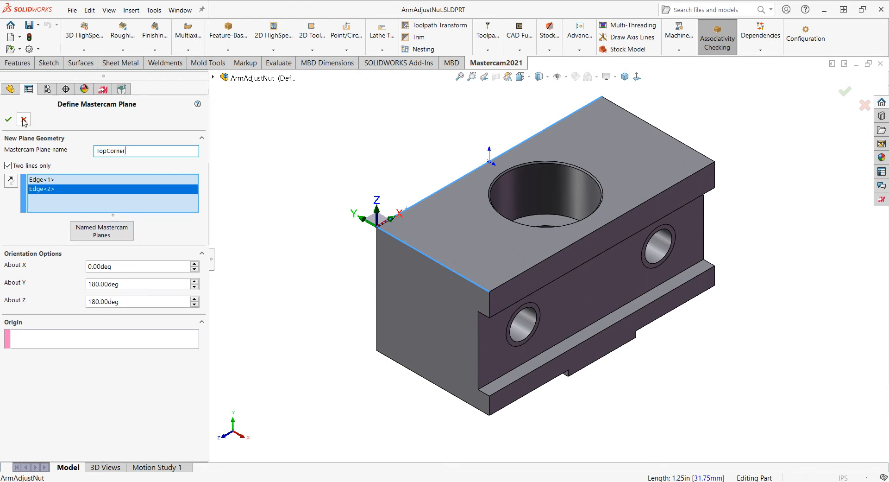
pyautogui.click(24, 121)
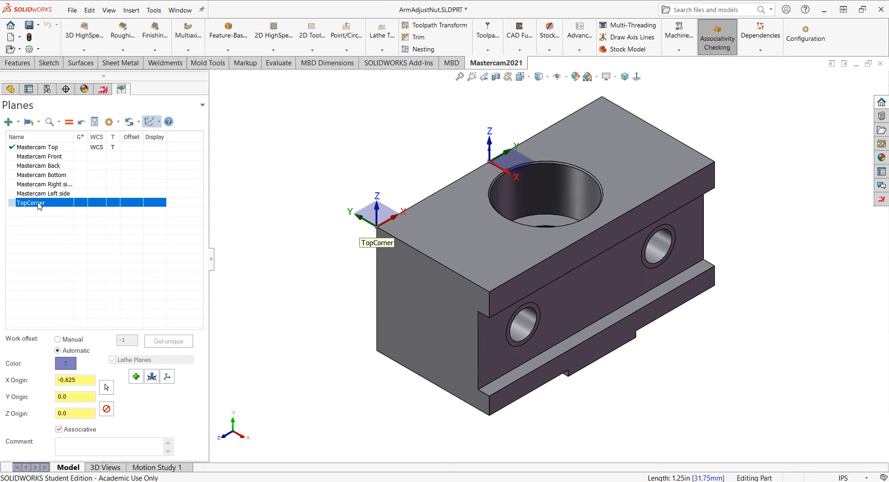
pyautogui.moveTo(99, 206)
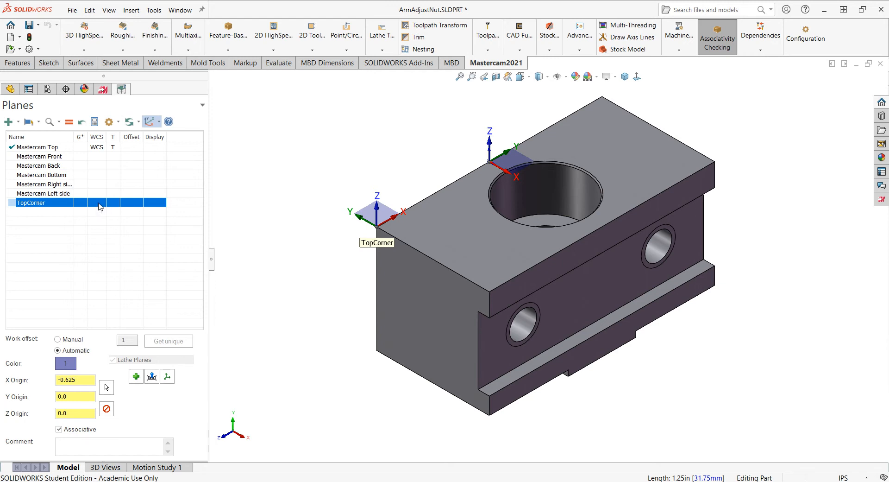
# Set TopCorner as the WCS and the T (tool) plane in the Planes Manager.
pyautogui.click(96, 202)
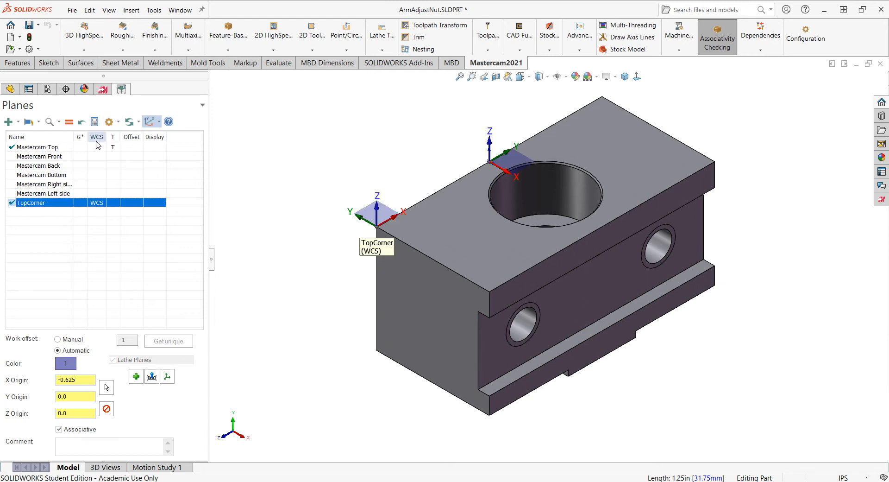
pyautogui.click(112, 202)
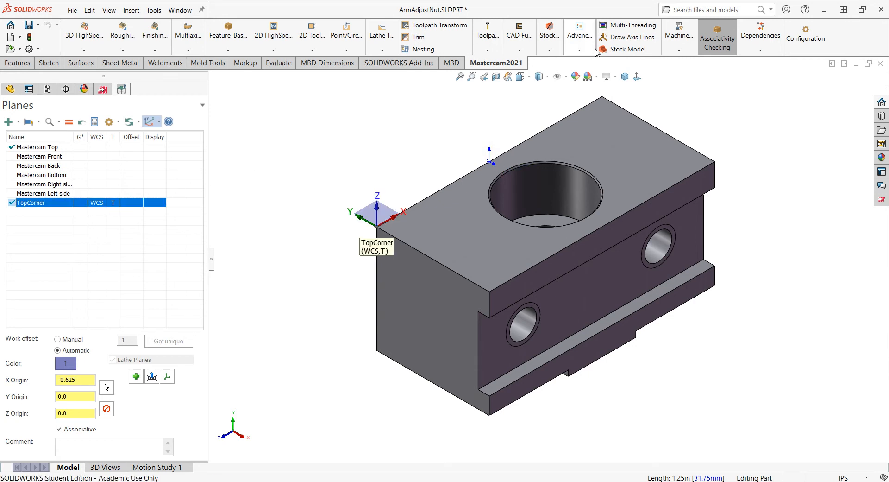
pyautogui.click(627, 36)
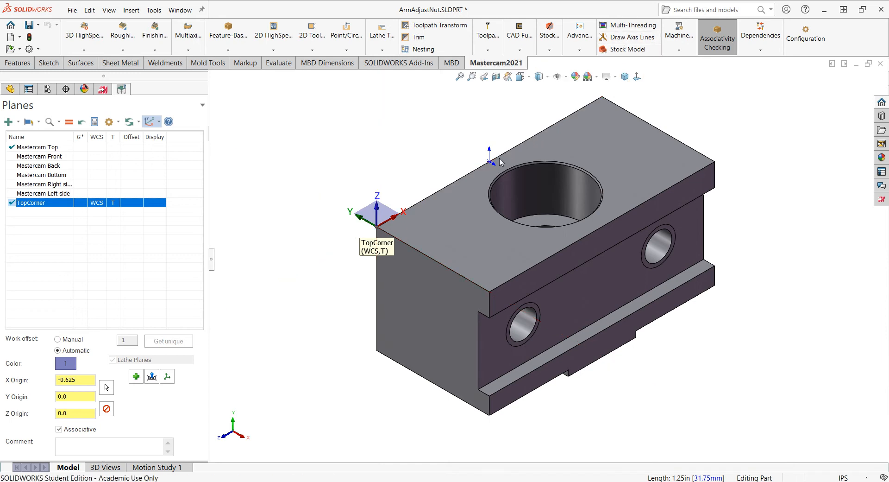
pyautogui.moveTo(222, 200)
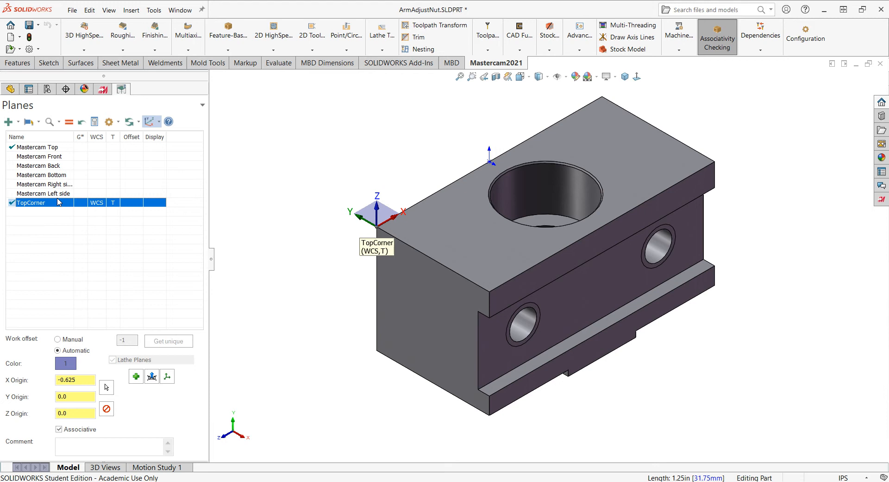
pyautogui.moveTo(94, 172)
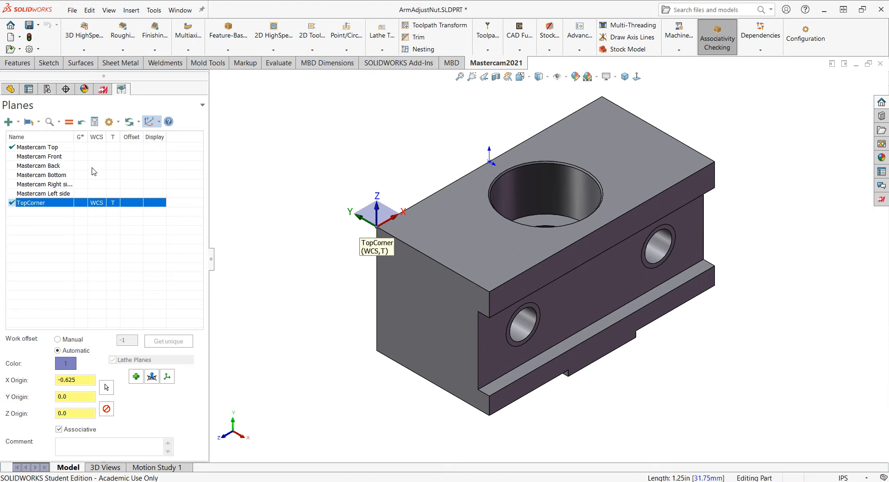
pyautogui.moveTo(151, 121)
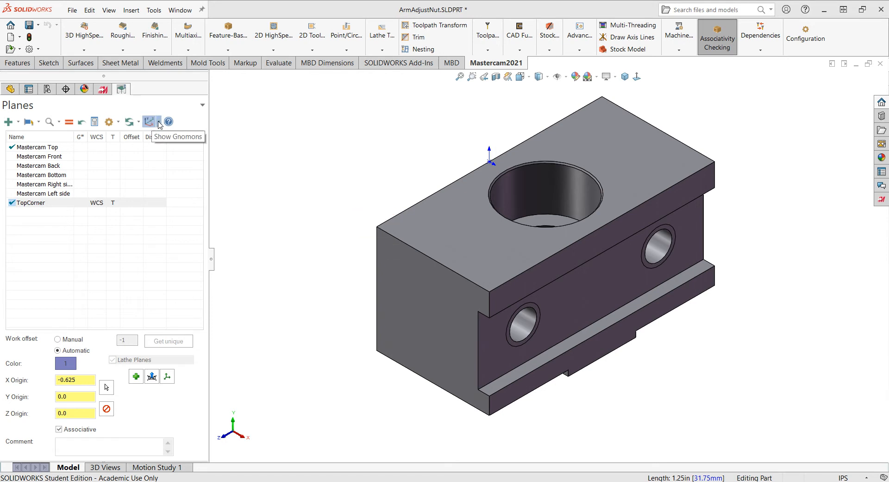
pyautogui.click(151, 121)
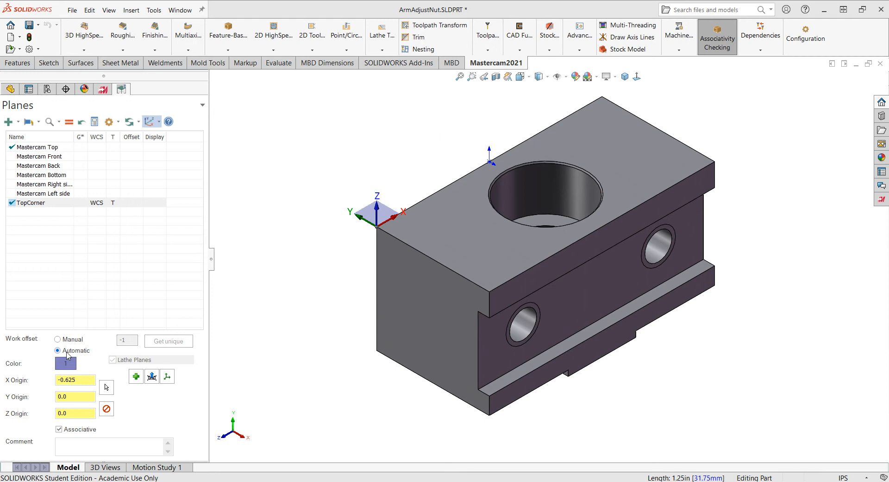
pyautogui.click(57, 338)
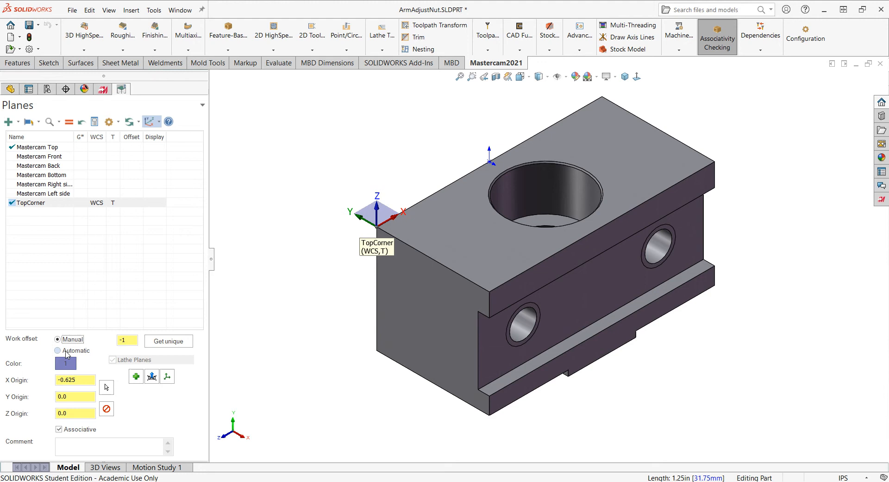
pyautogui.click(58, 350)
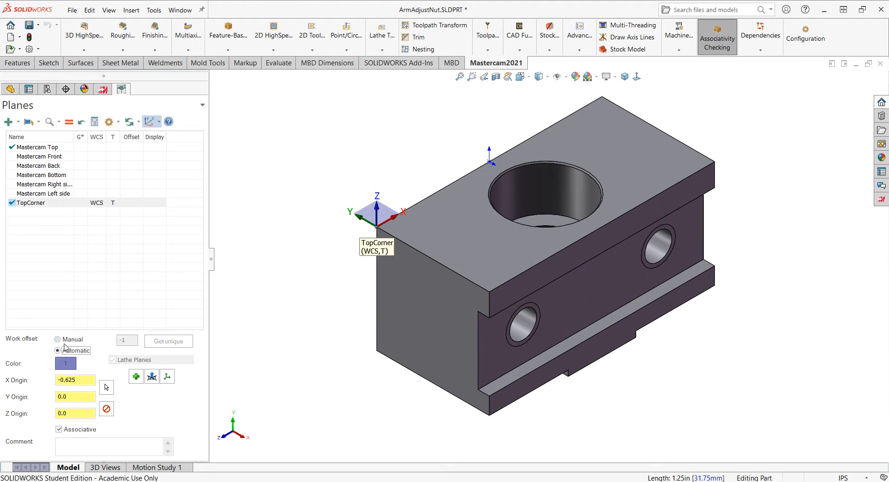
pyautogui.click(58, 350)
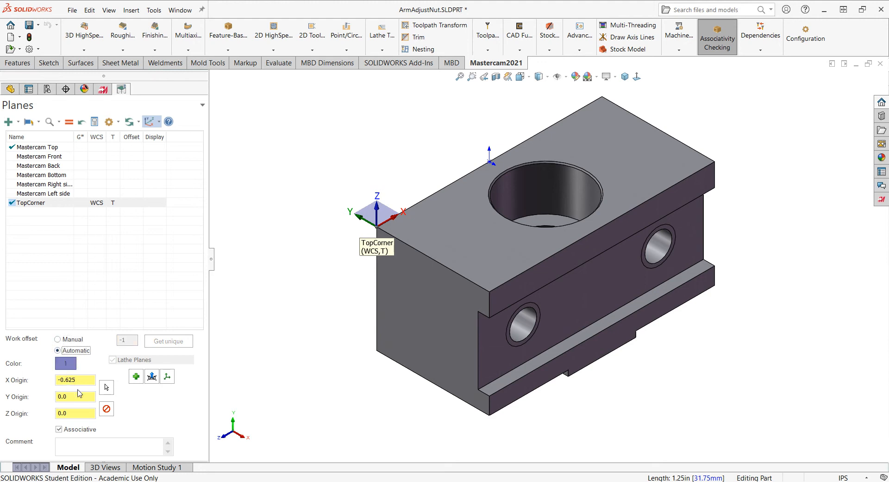
pyautogui.moveTo(83, 411)
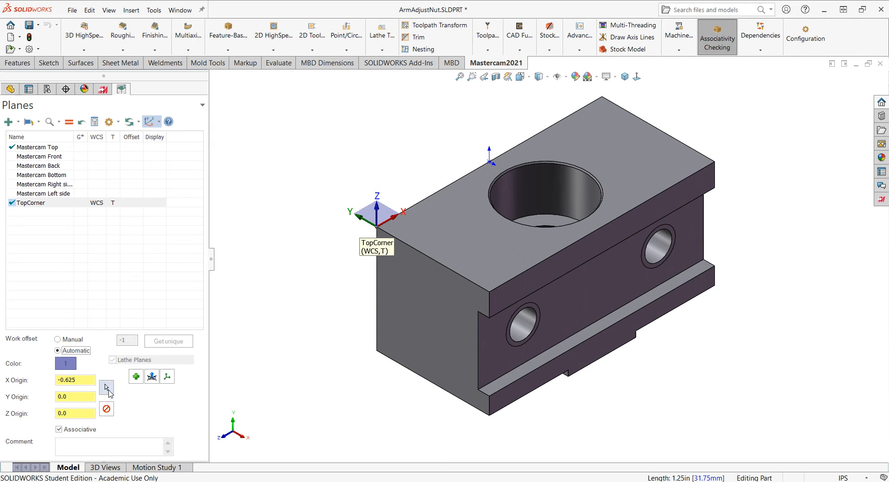
pyautogui.moveTo(128, 386)
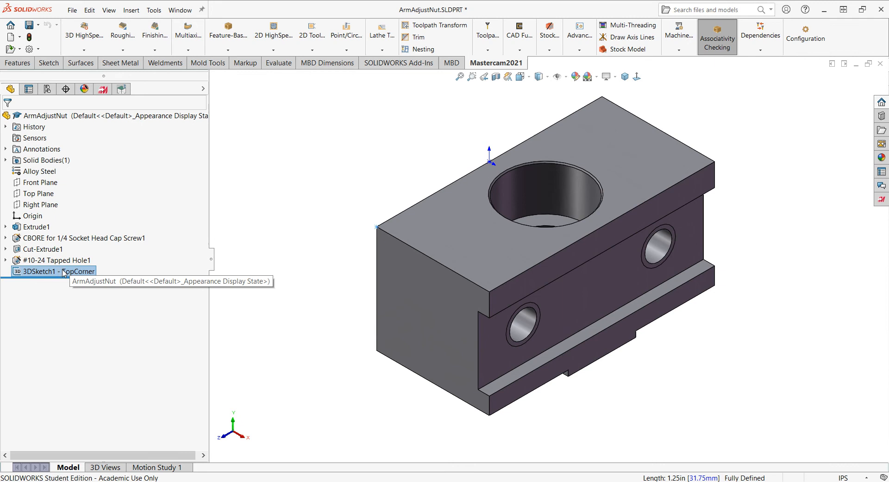
pyautogui.moveTo(182, 174)
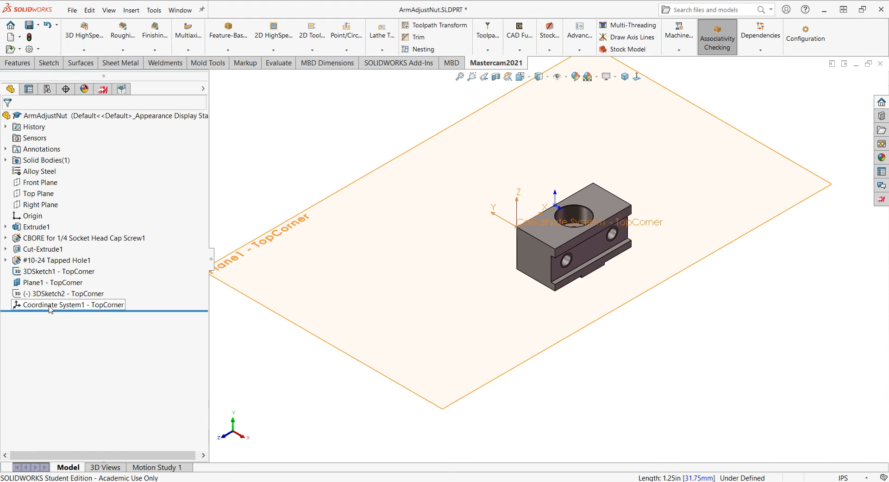
pyautogui.moveTo(419, 260)
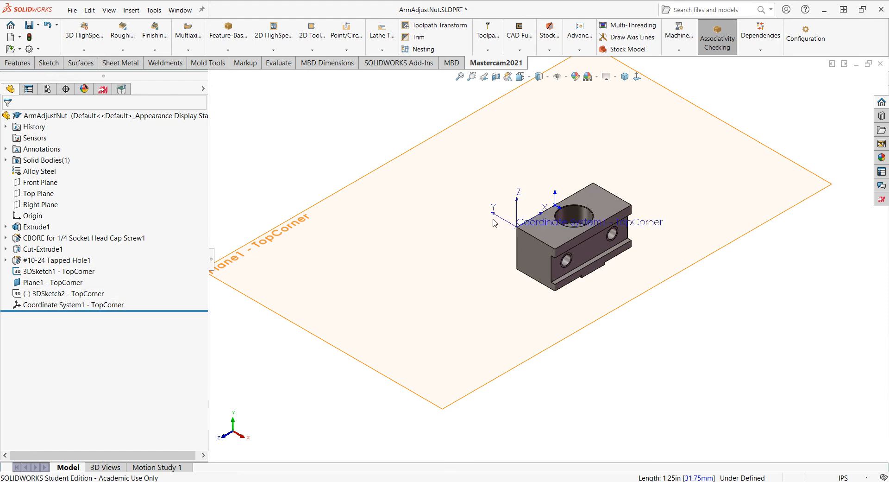
# Delete 3DSketch1 through Coordinate System1 - TopCorner from the FeatureManager tree.
pyautogui.click(58, 270)
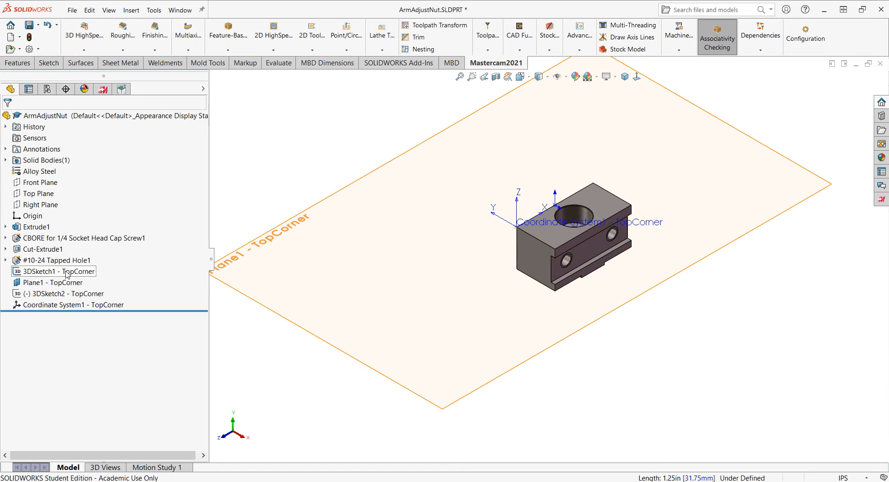
pyautogui.click(53, 271)
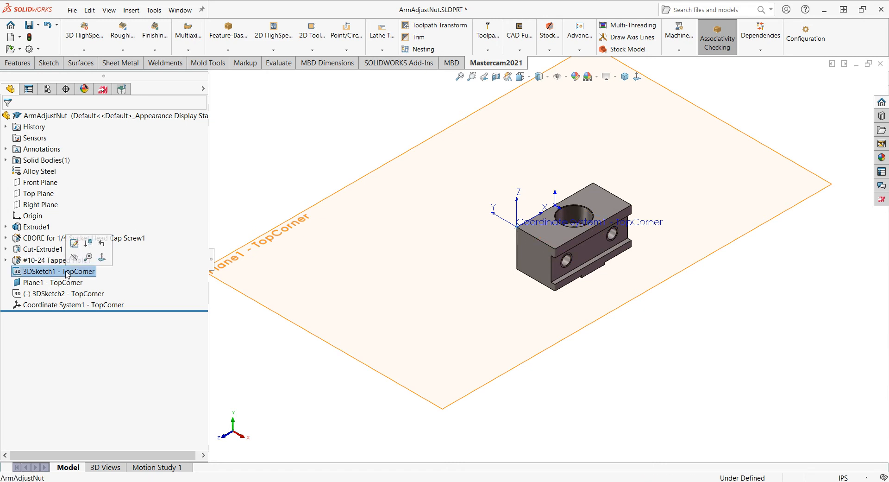
pyautogui.click(74, 304)
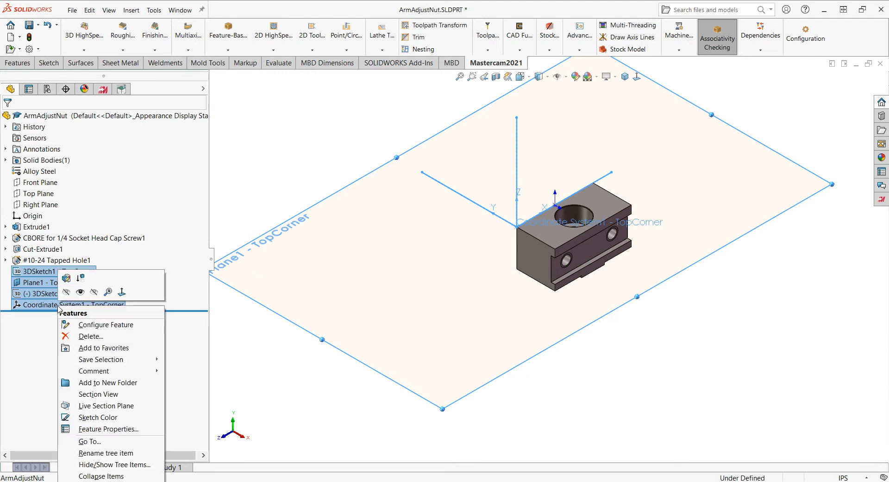
pyautogui.click(91, 336)
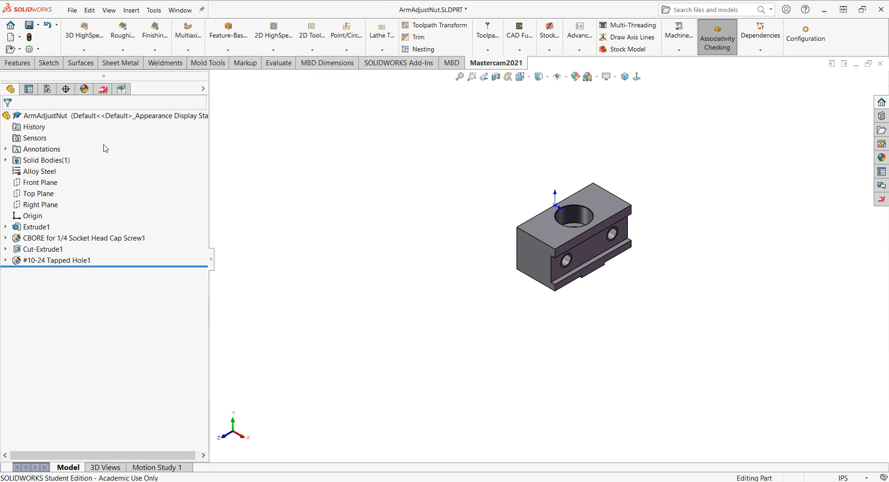
# Begin a new Mastercam plane from geometry by picking part edges.
pyautogui.click(120, 89)
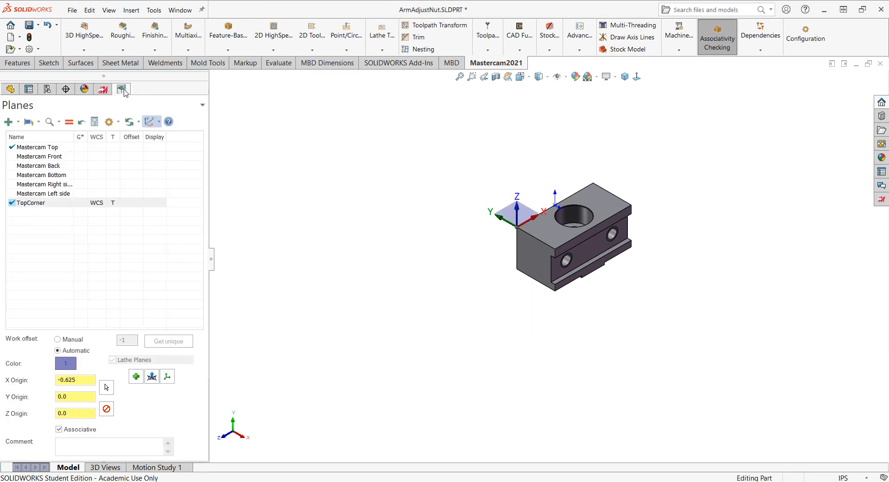
pyautogui.moveTo(459, 246)
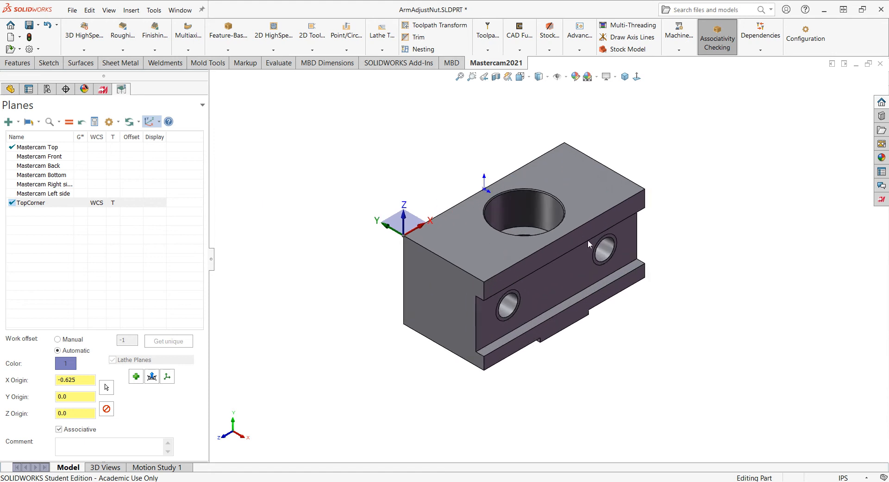
pyautogui.moveTo(554, 285)
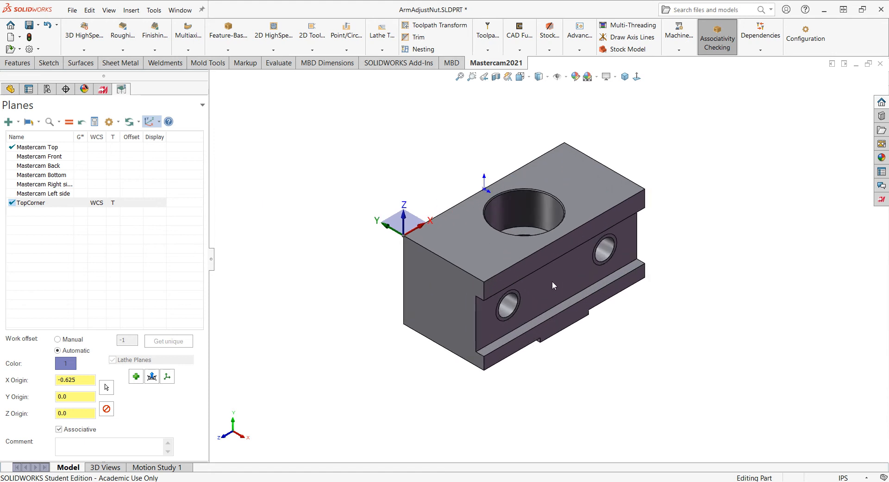
pyautogui.moveTo(413, 286)
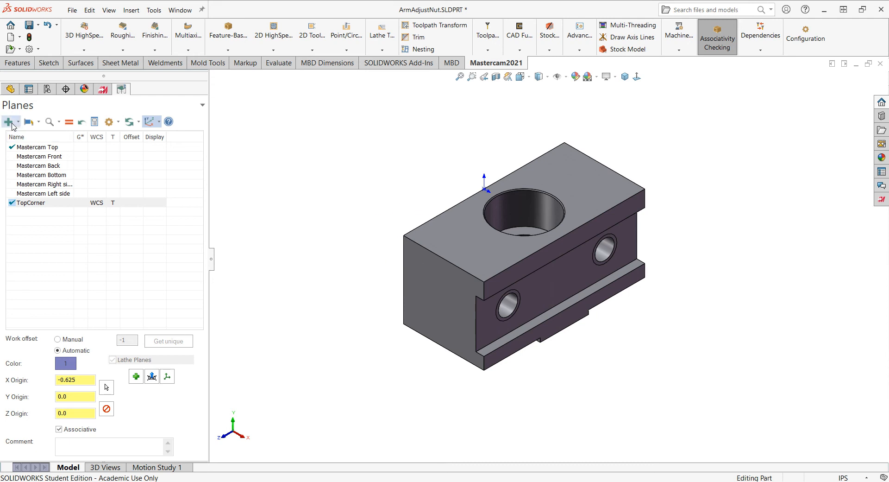
pyautogui.click(9, 121)
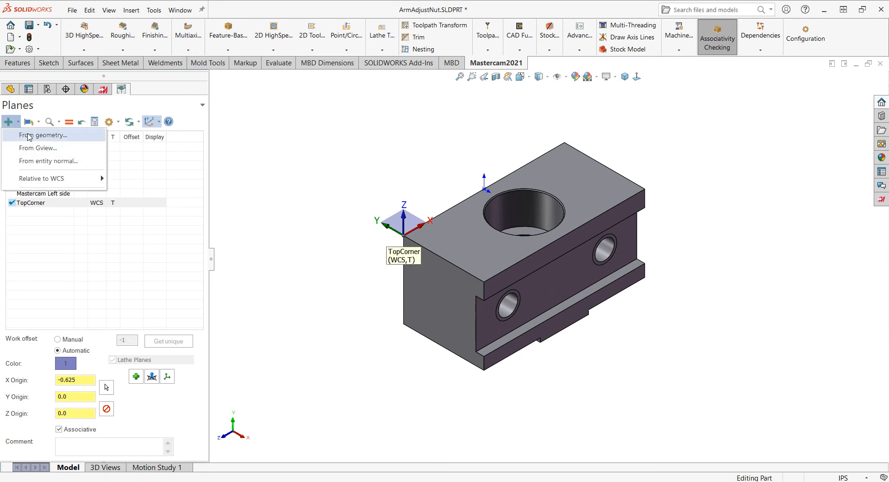
pyautogui.click(43, 135)
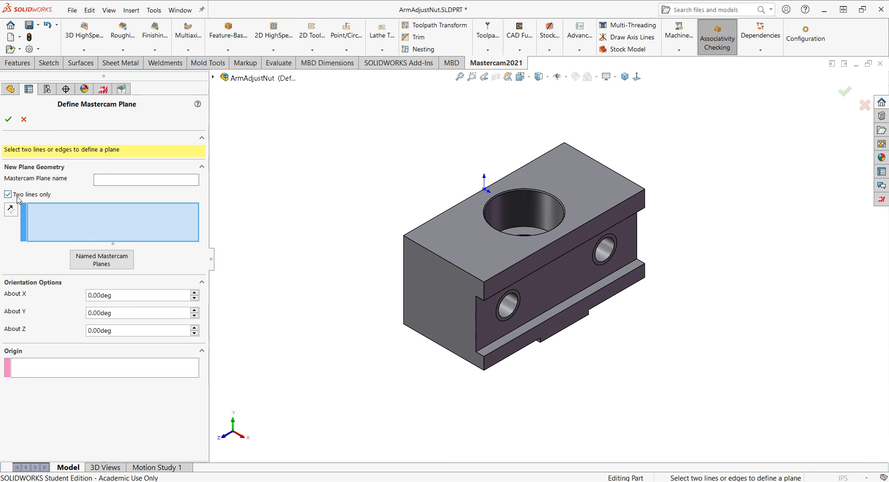
pyautogui.click(510, 272)
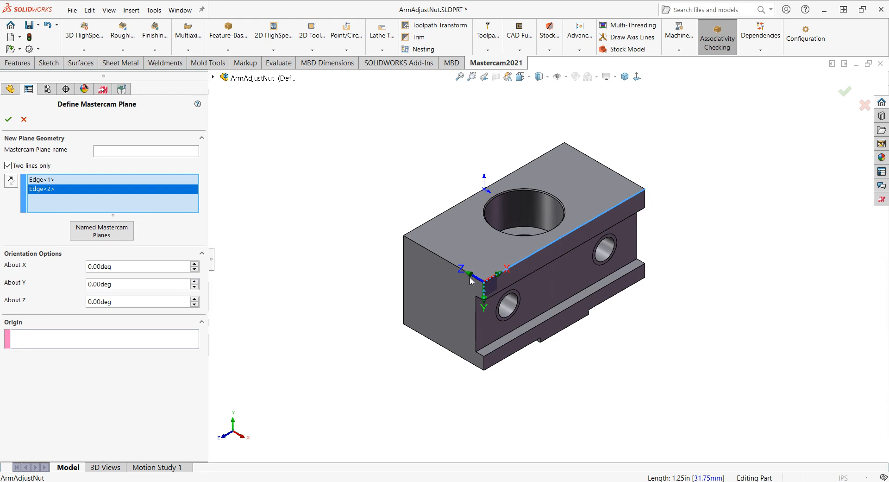
pyautogui.moveTo(495, 282)
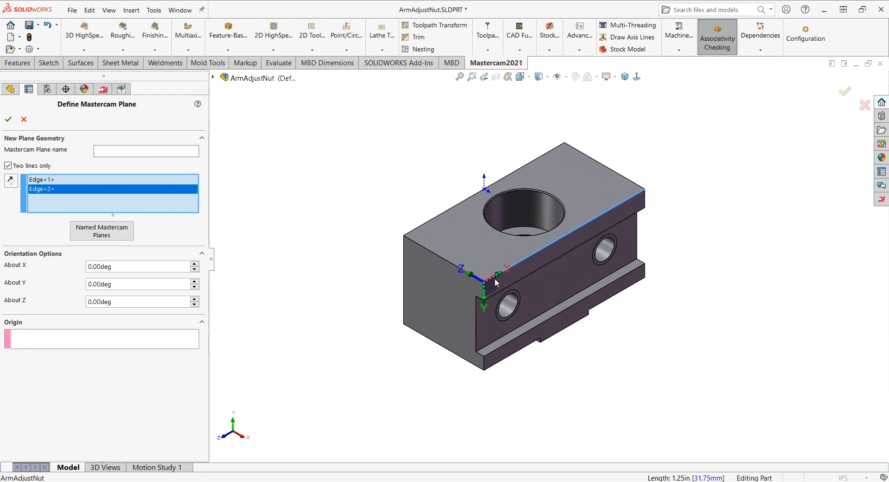
pyautogui.moveTo(162, 297)
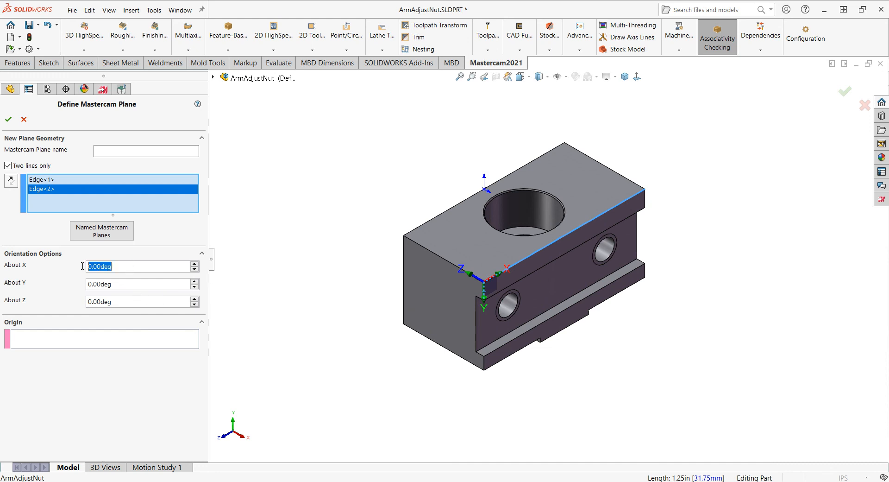
# Rotate the plane 180° about X and name it 'Front'.
pyautogui.write('180')
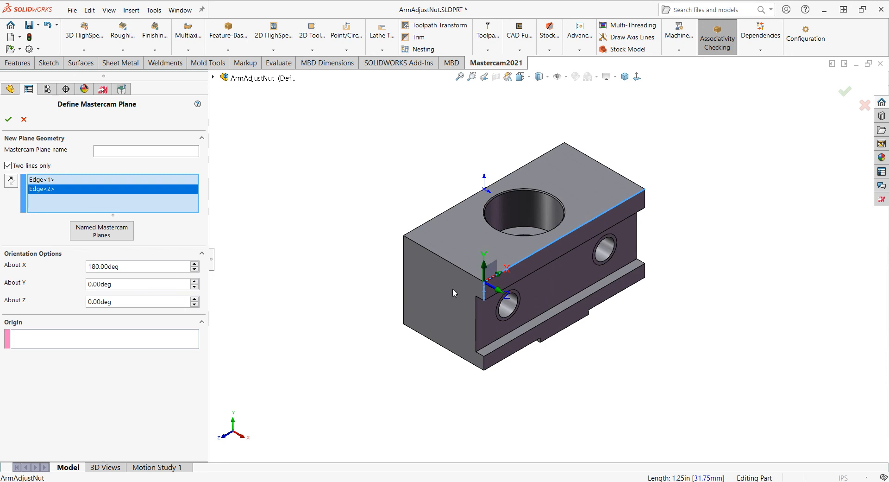
pyautogui.moveTo(485, 294)
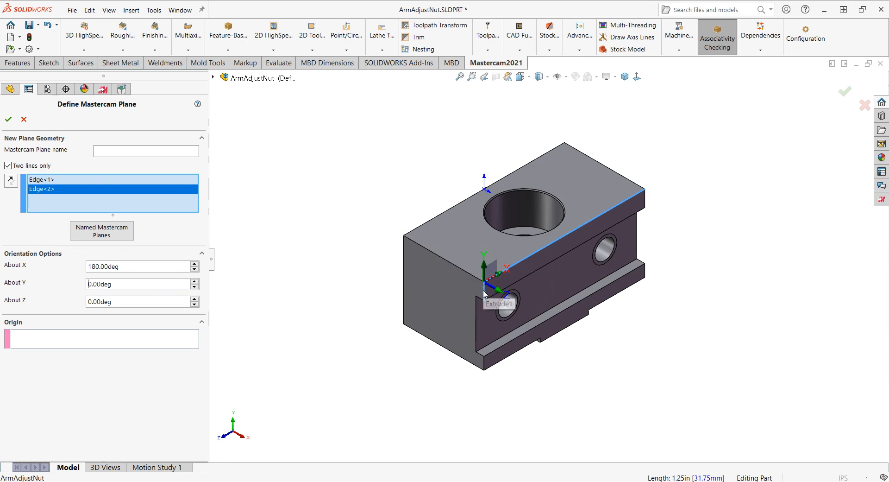
pyautogui.moveTo(484, 292); pyautogui.dragTo(453, 275)
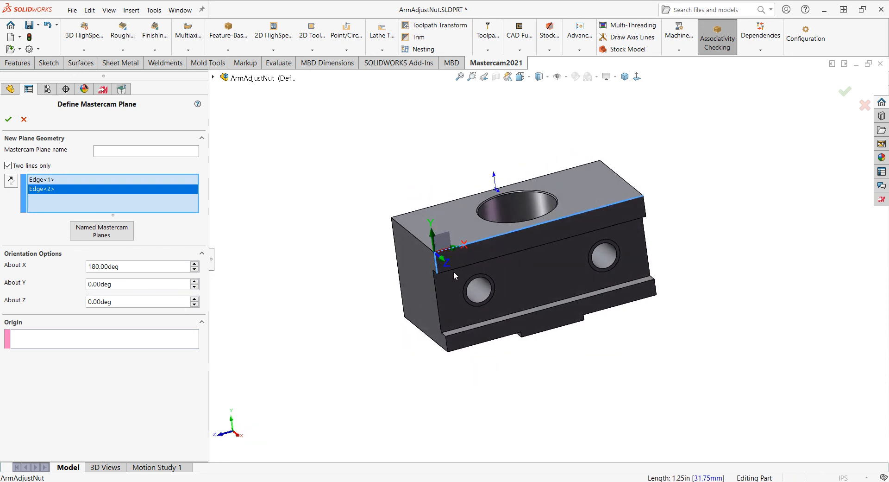
pyautogui.moveTo(454, 257)
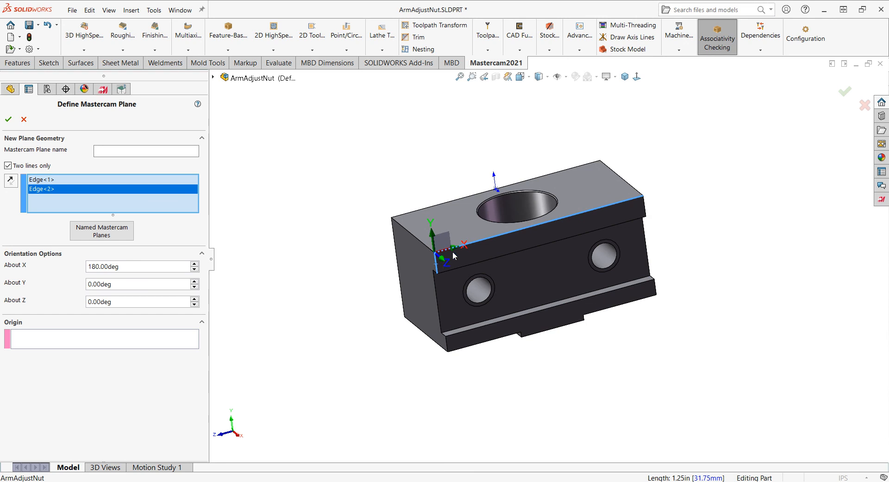
pyautogui.moveTo(431, 235)
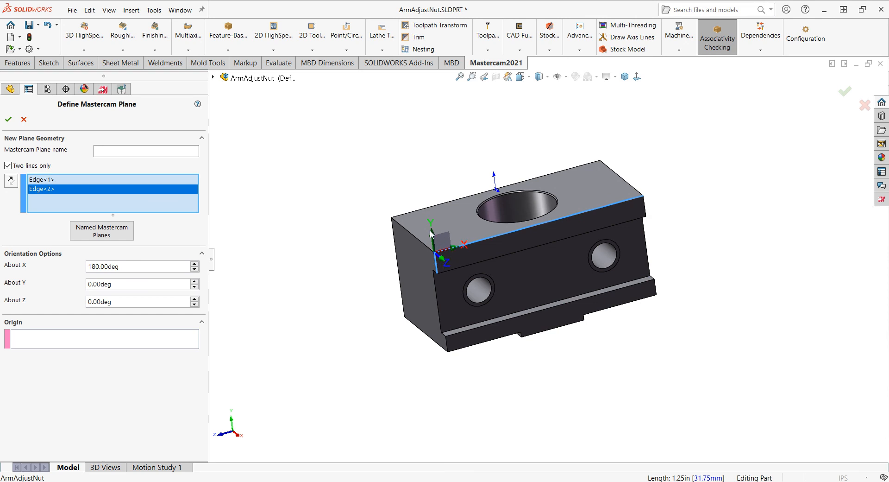
pyautogui.moveTo(434, 296)
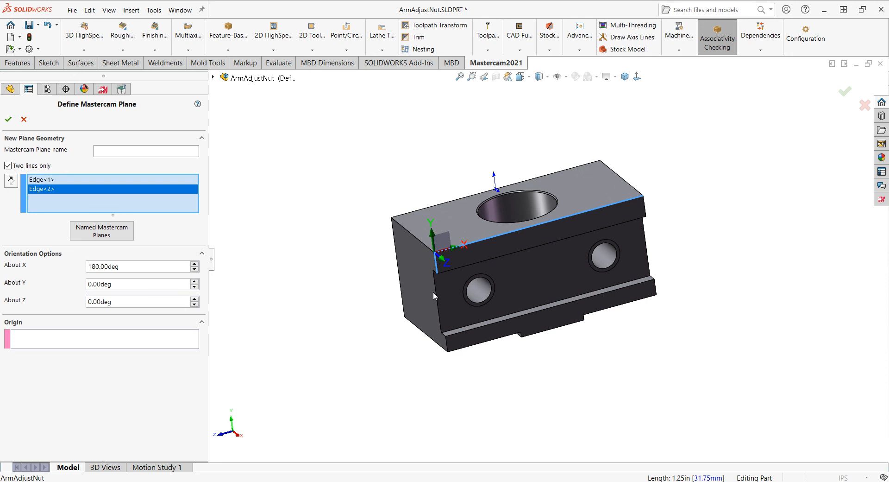
pyautogui.click(145, 151)
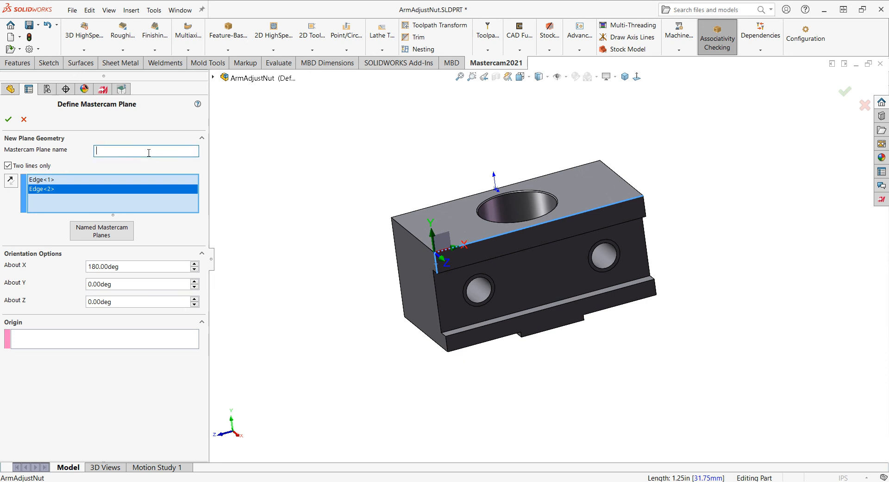
pyautogui.write('Fre')
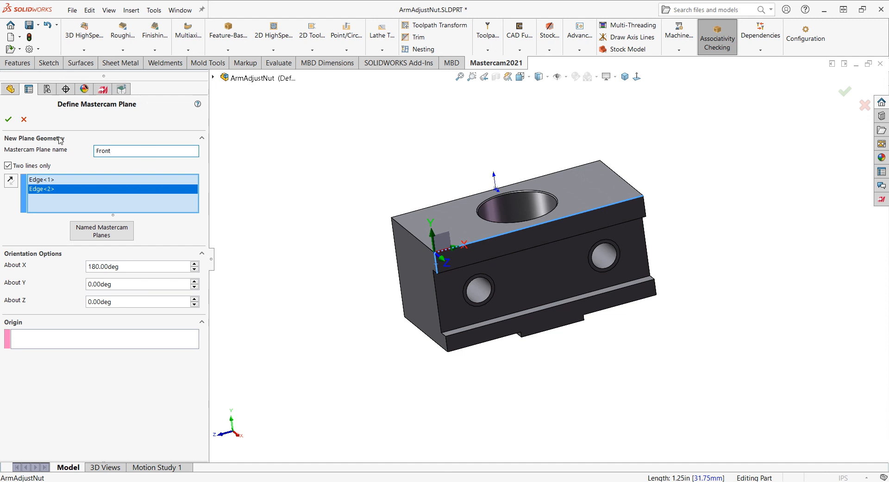
# Create the plane as Front-1, return to the Toolpaths manager, and draw the axis lines.
pyautogui.click(8, 119)
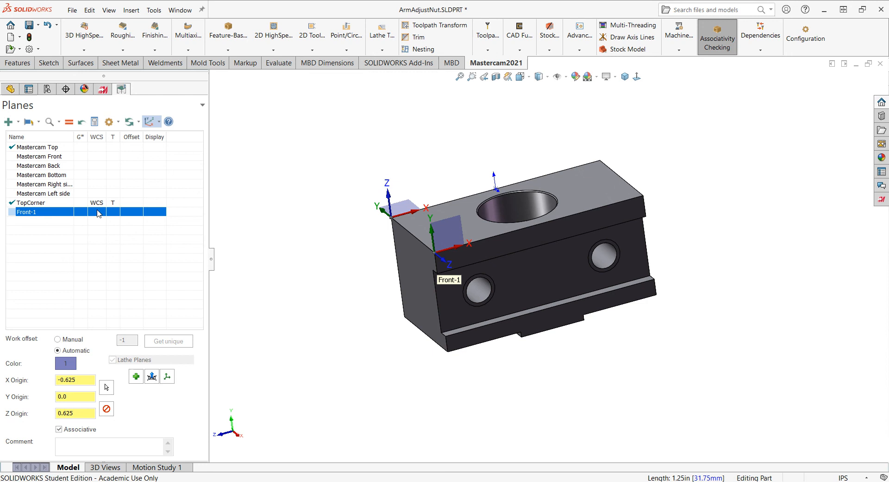
pyautogui.moveTo(55, 161)
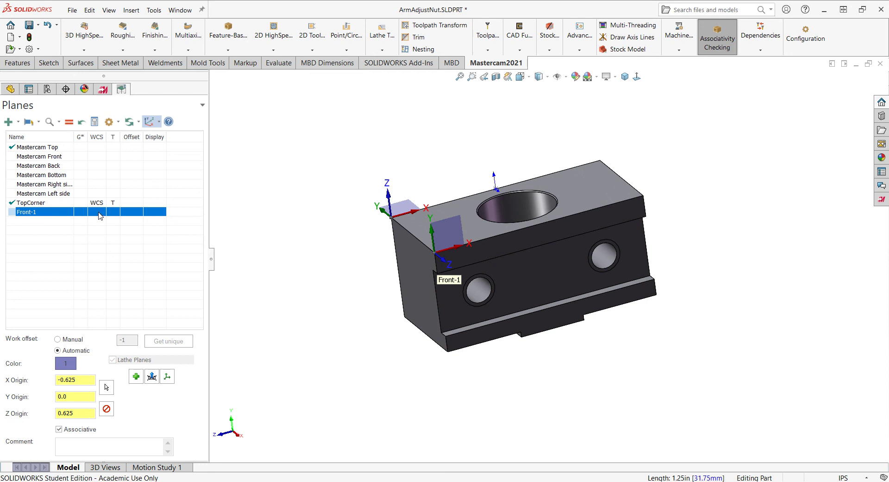
pyautogui.click(112, 212)
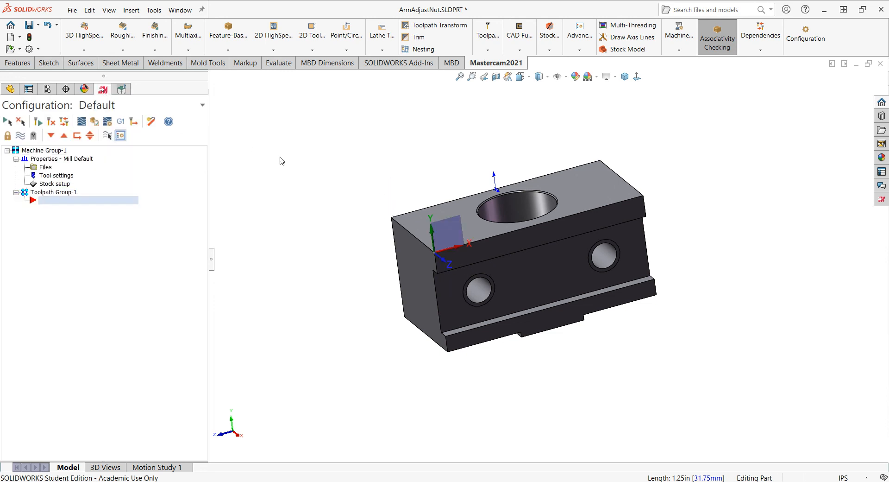
pyautogui.click(628, 37)
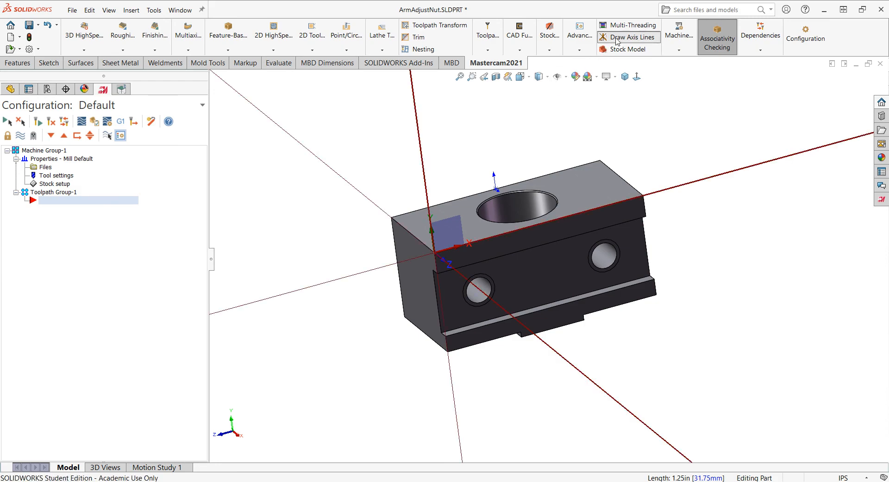
pyautogui.moveTo(628, 36)
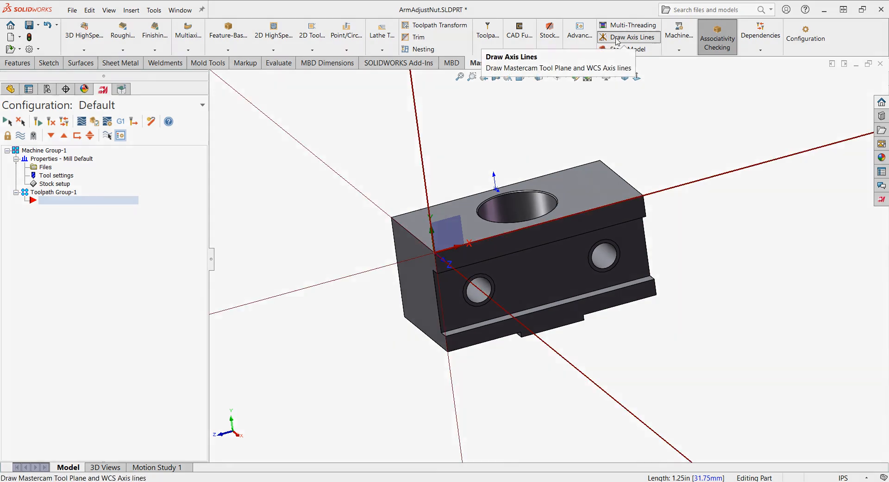